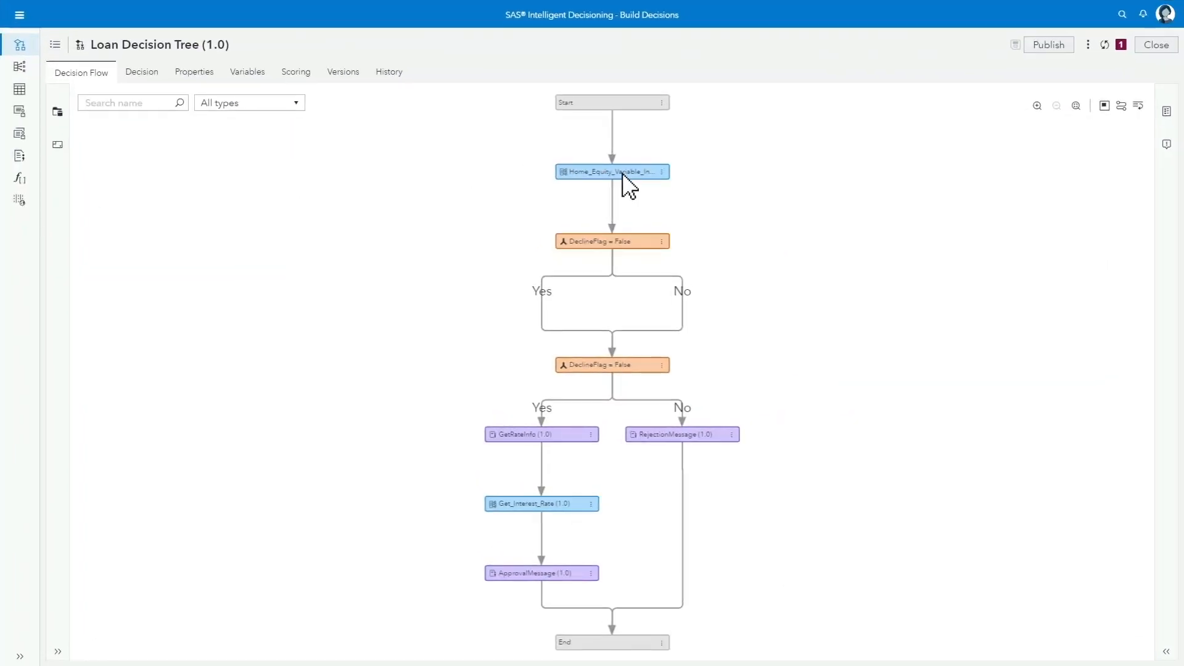
- Insert the Initial_Loan_Check rule set after Home_Equity_Variable_Initializer and view its rules
right_click(612, 172)
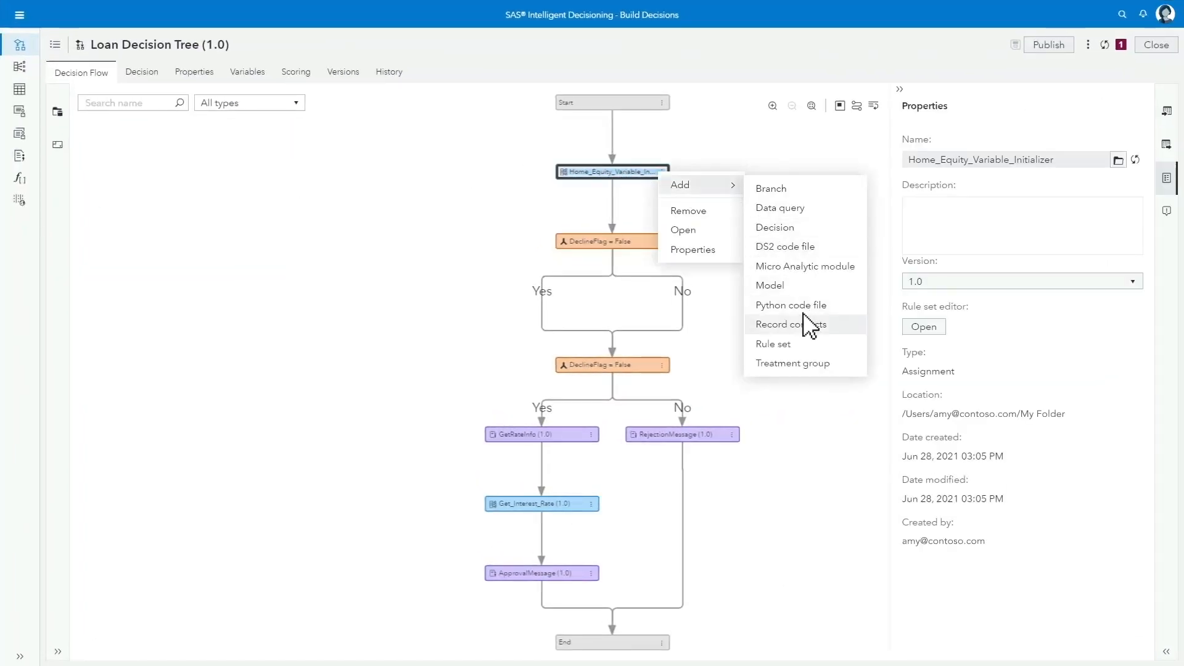
left_click(773, 345)
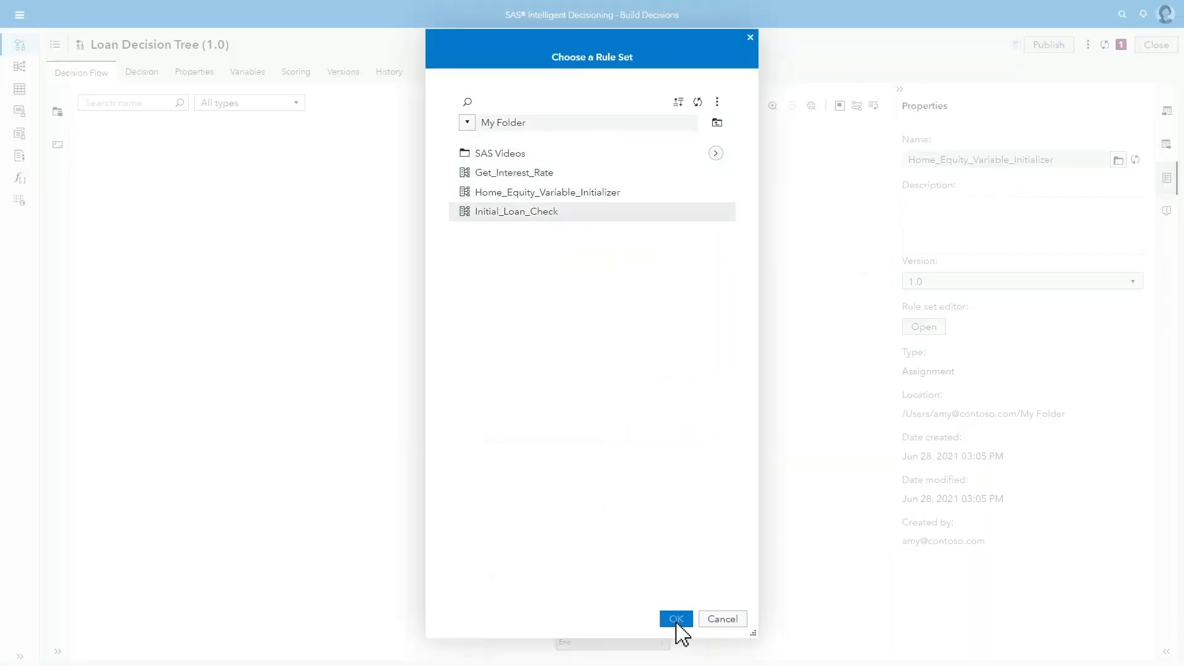
left_click(675, 618)
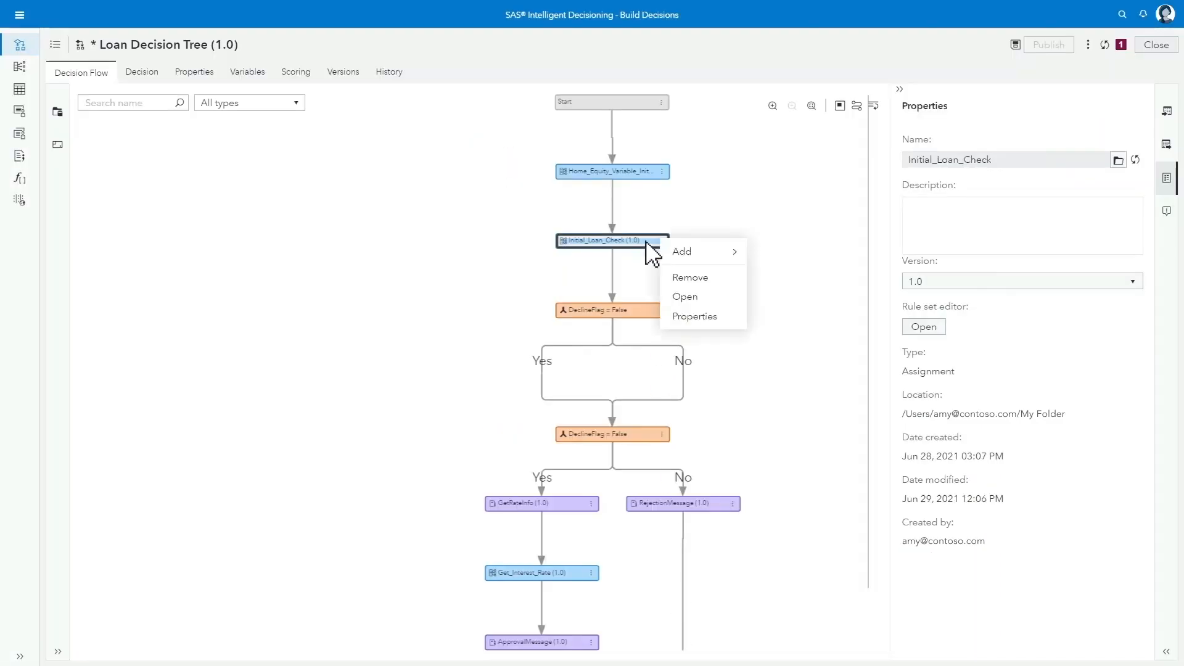
left_click(685, 296)
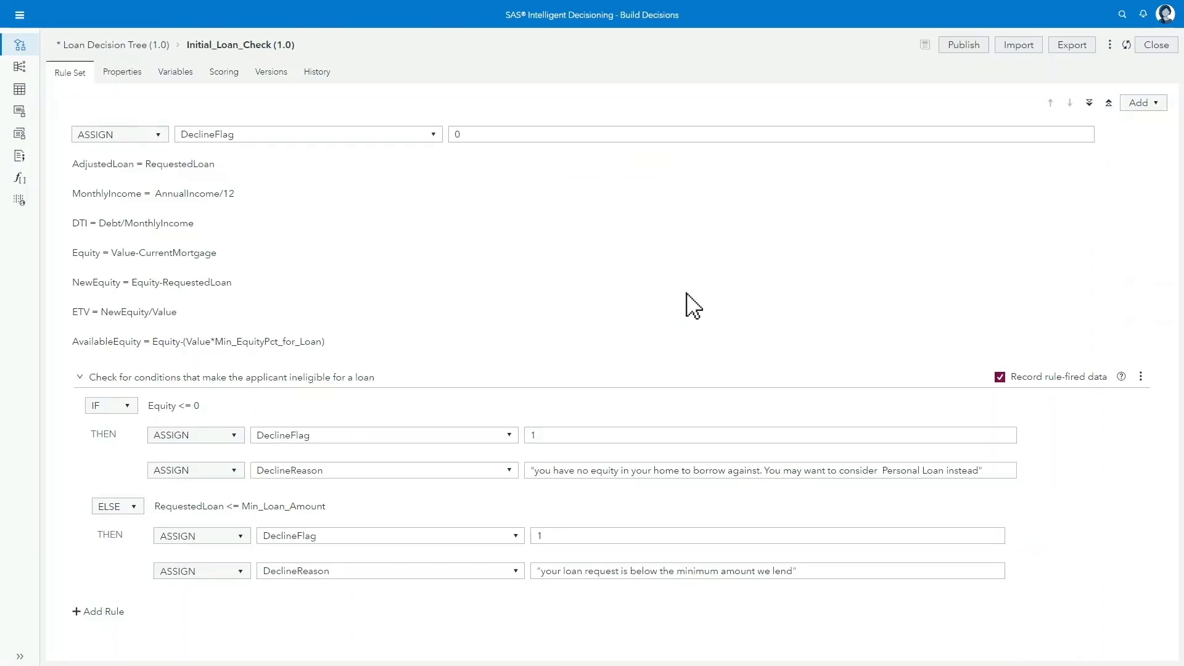
- Go back to the Loan Decision Tree flow via the breadcrumb
left_click(1156, 45)
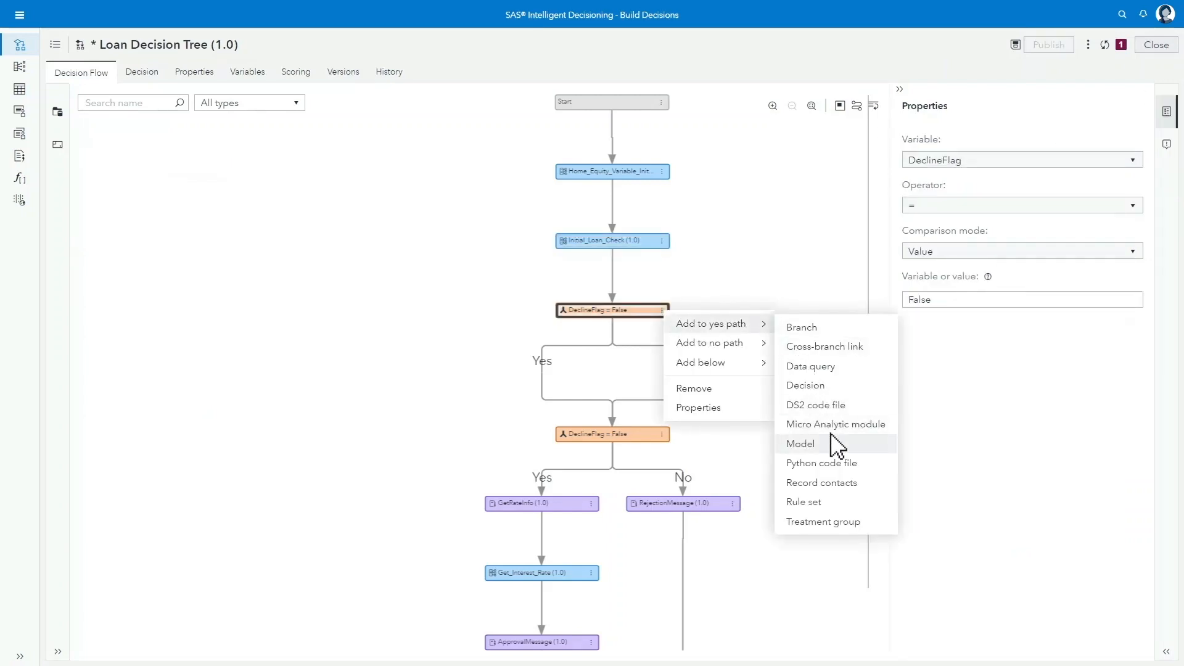
- Add the Forest(3) (Pipeline 1) model to the first yes path and publish to Micro Analytic Service
left_click(801, 443)
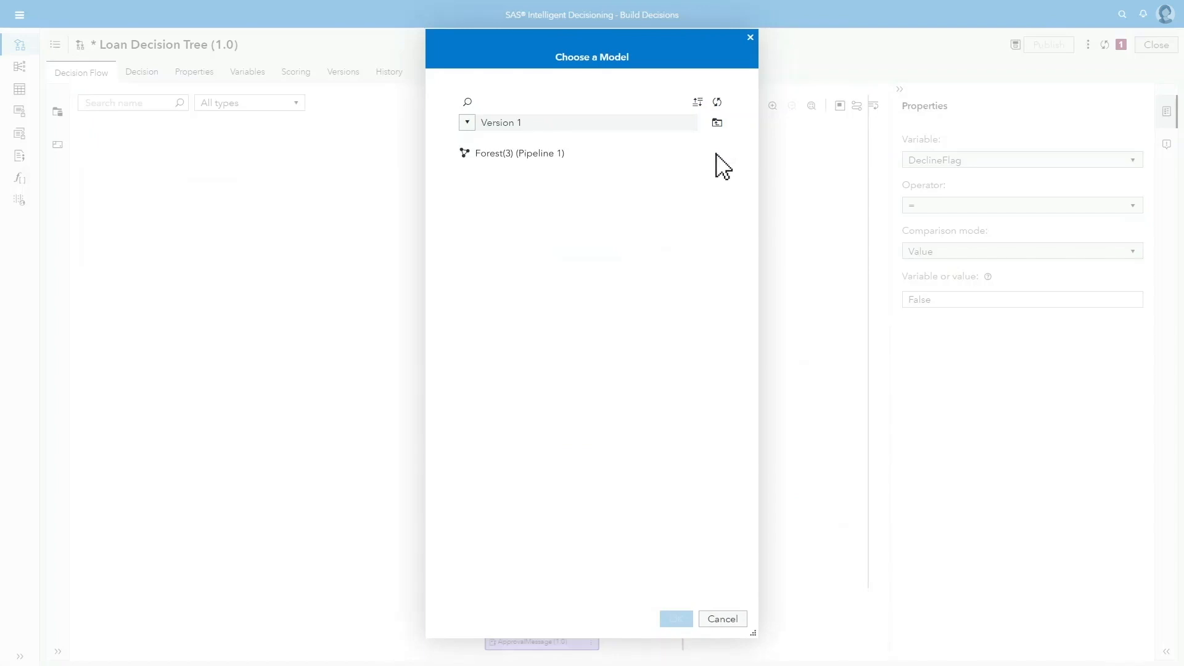
left_click(675, 618)
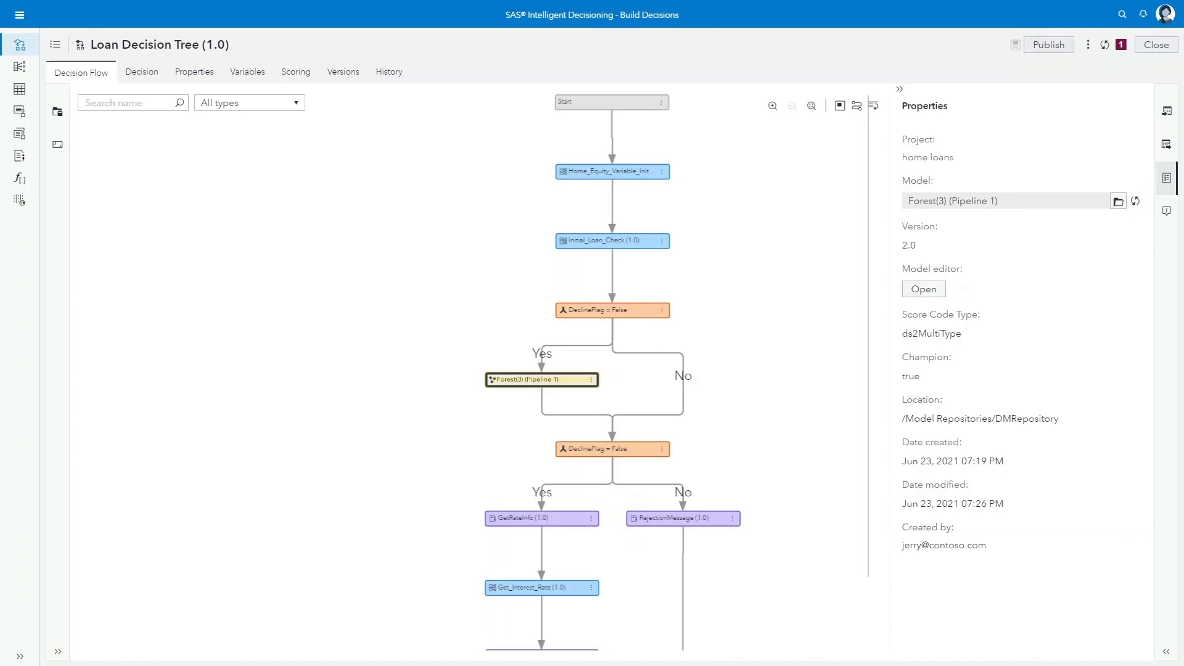
left_click(1047, 44)
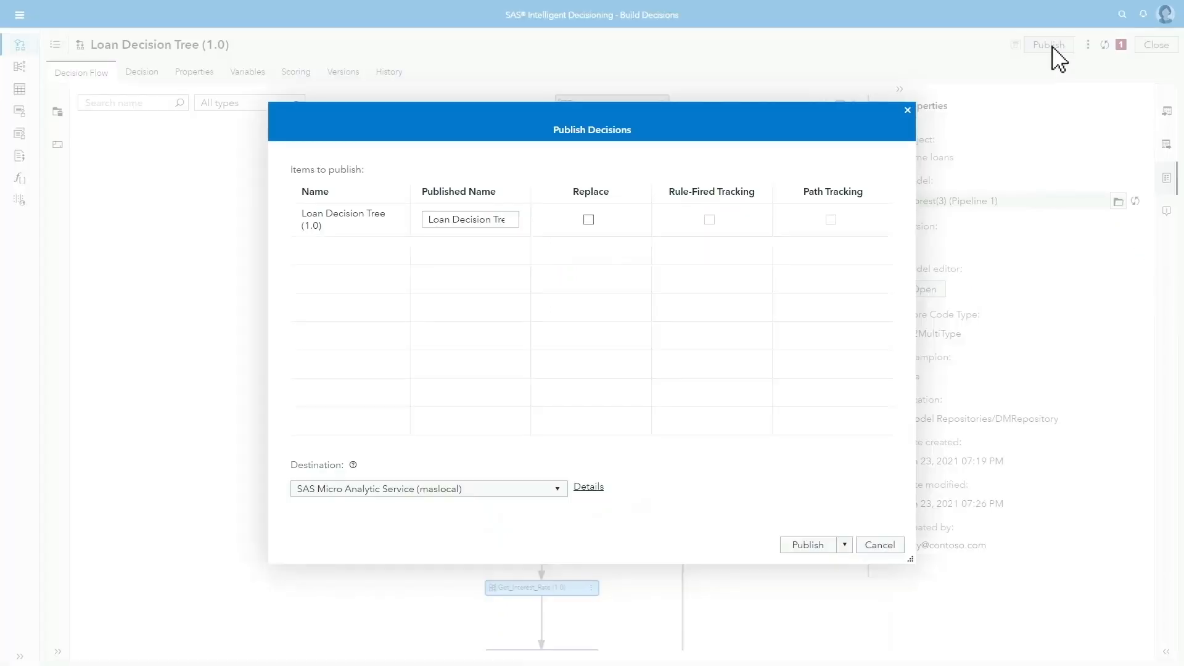
left_click(806, 544)
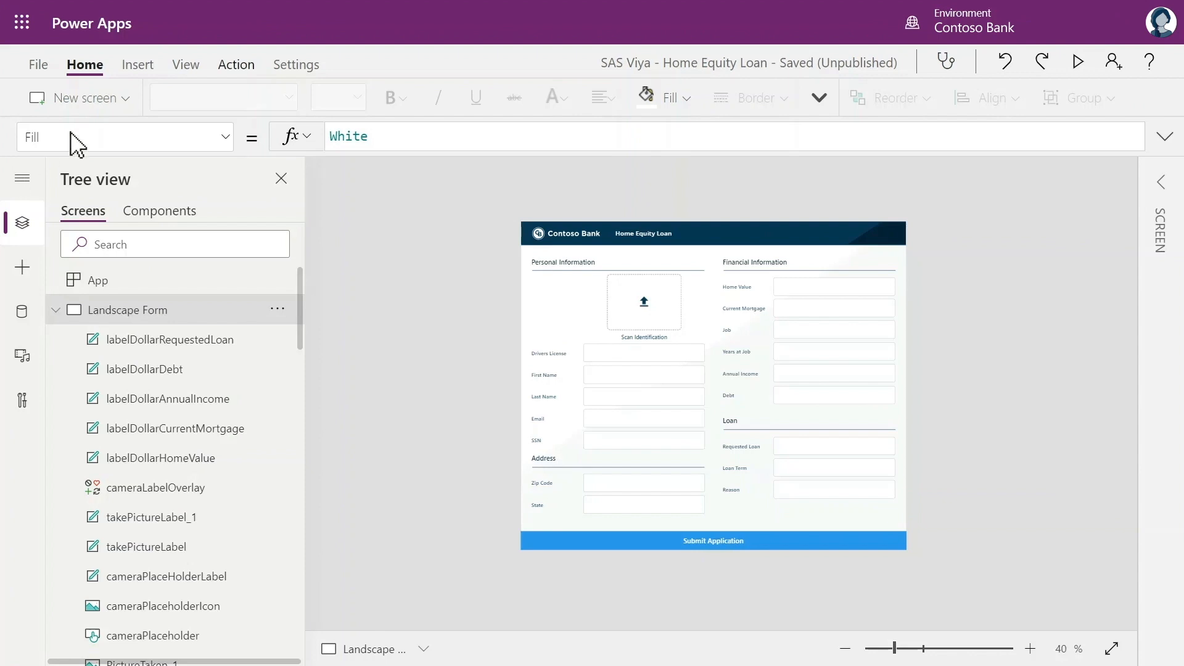
- From Power Apps' Action menu, list the Power Automate flows linkable to the app
left_click(234, 64)
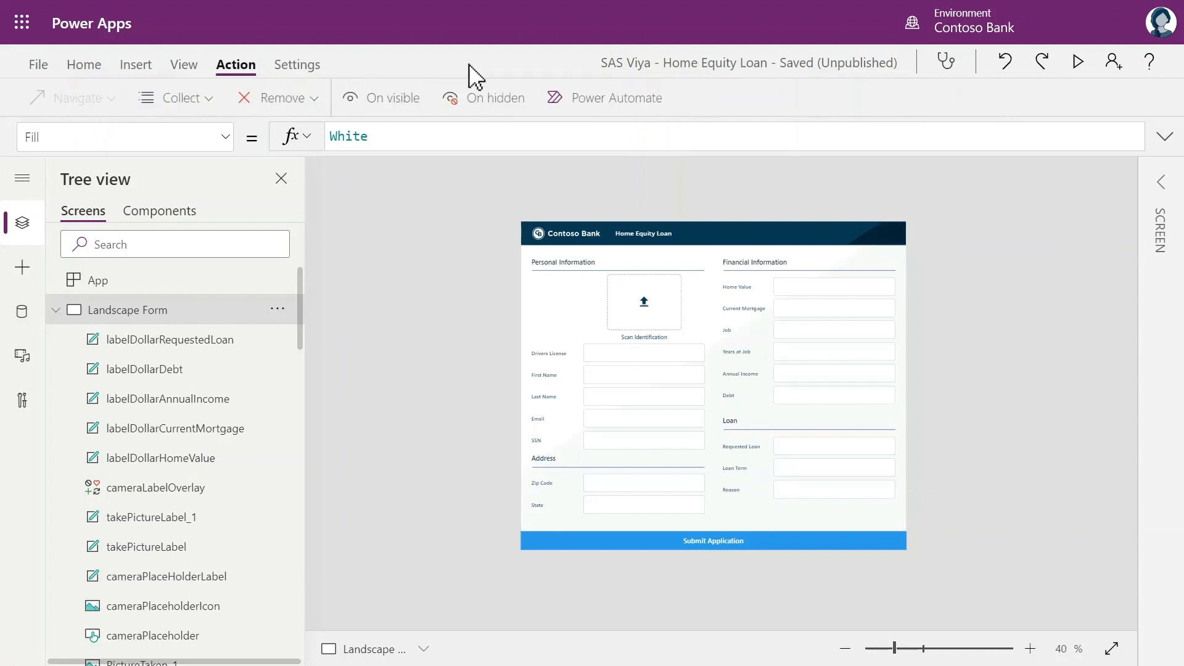
left_click(616, 97)
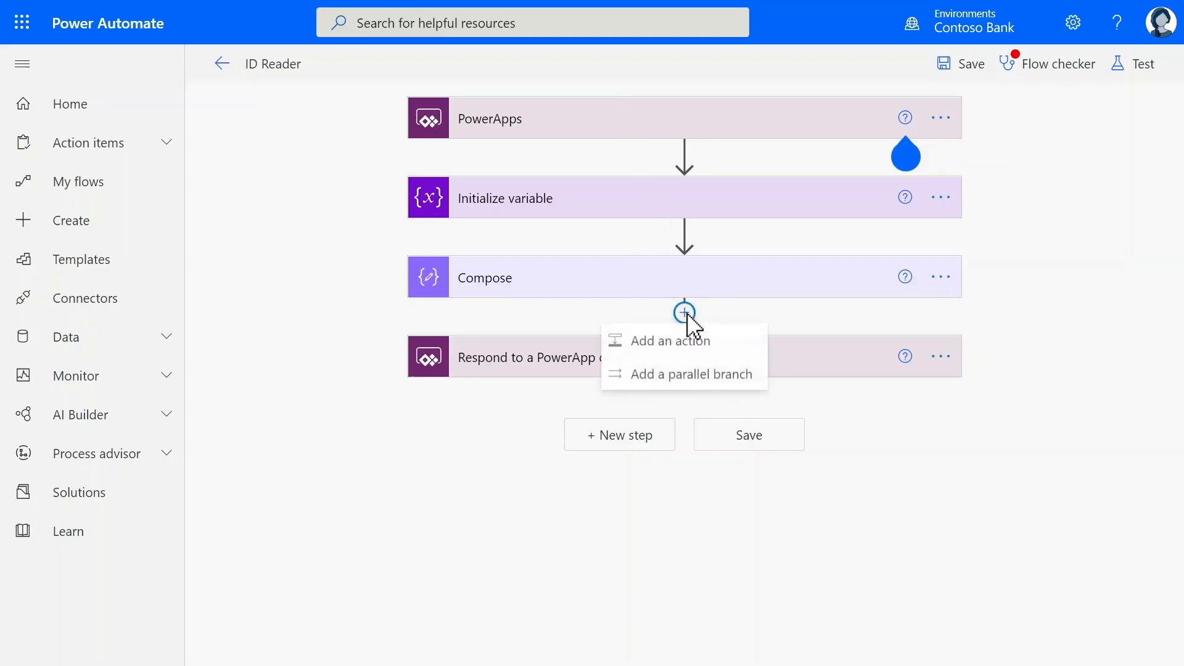
- Browse AI Builder actions below Compose in ID Reader, then switch to the Loan Email flow
left_click(668, 340)
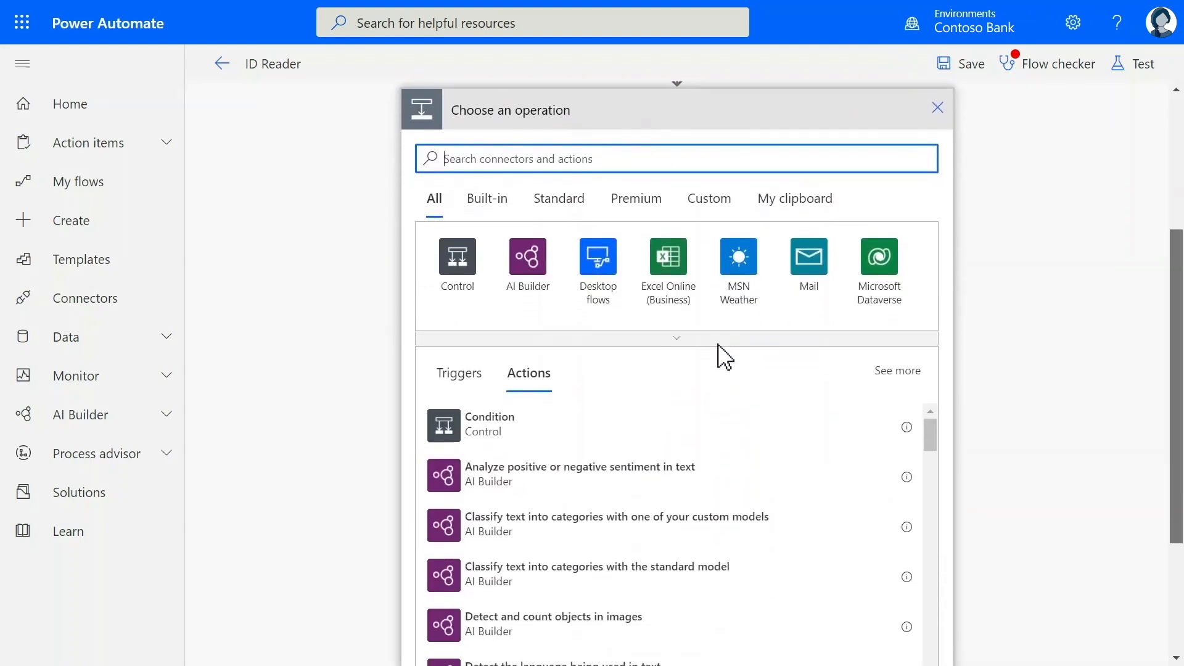
left_click(527, 256)
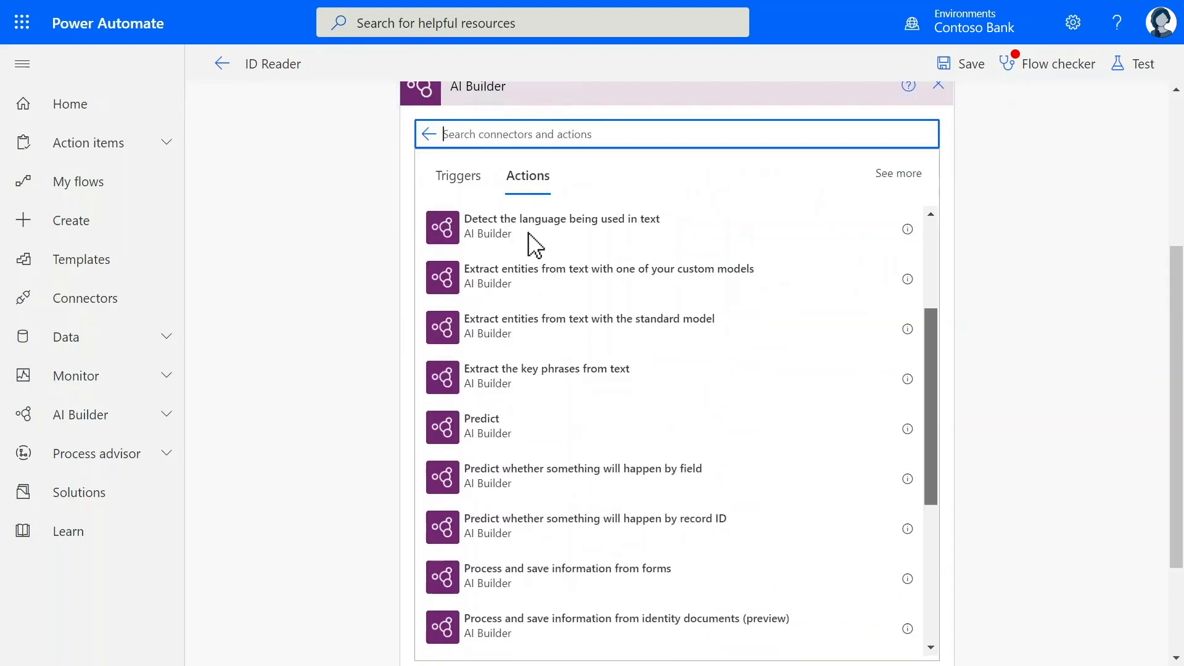
scroll("down", 3)
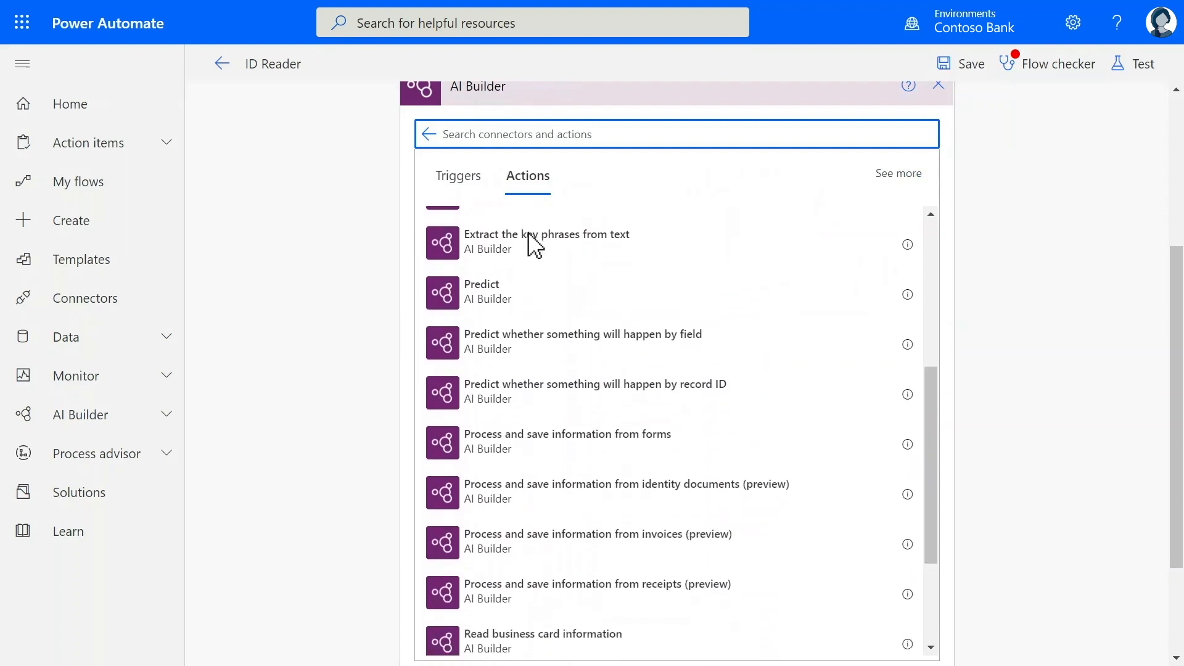
mouse_move(574, 506)
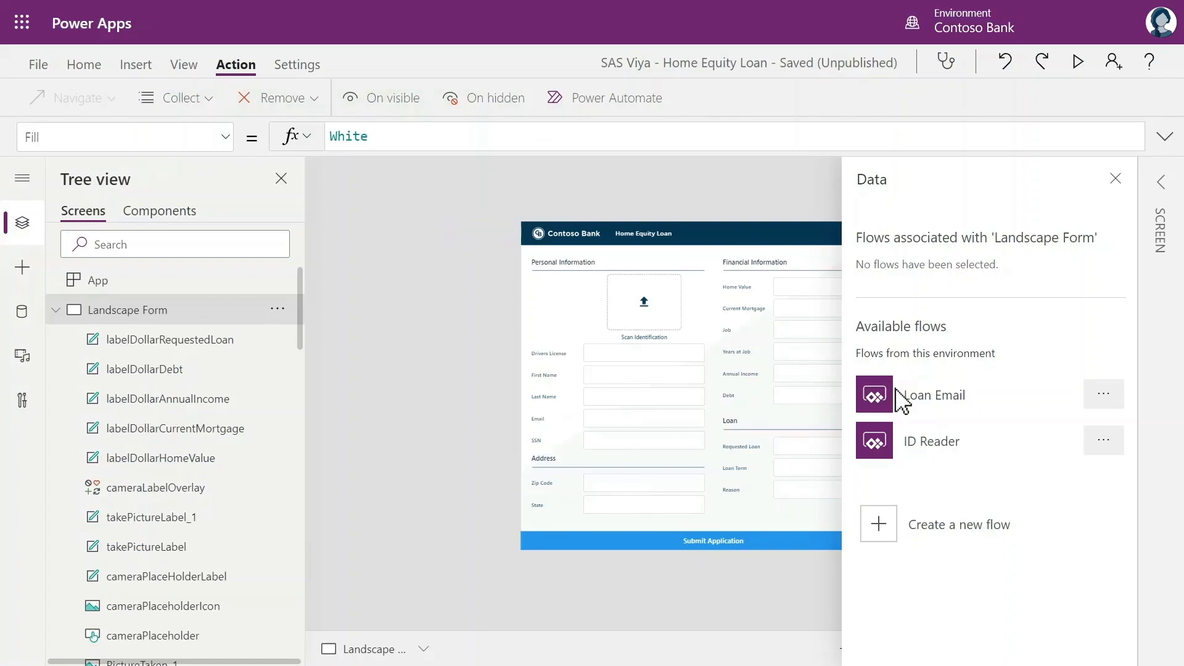
left_click(933, 394)
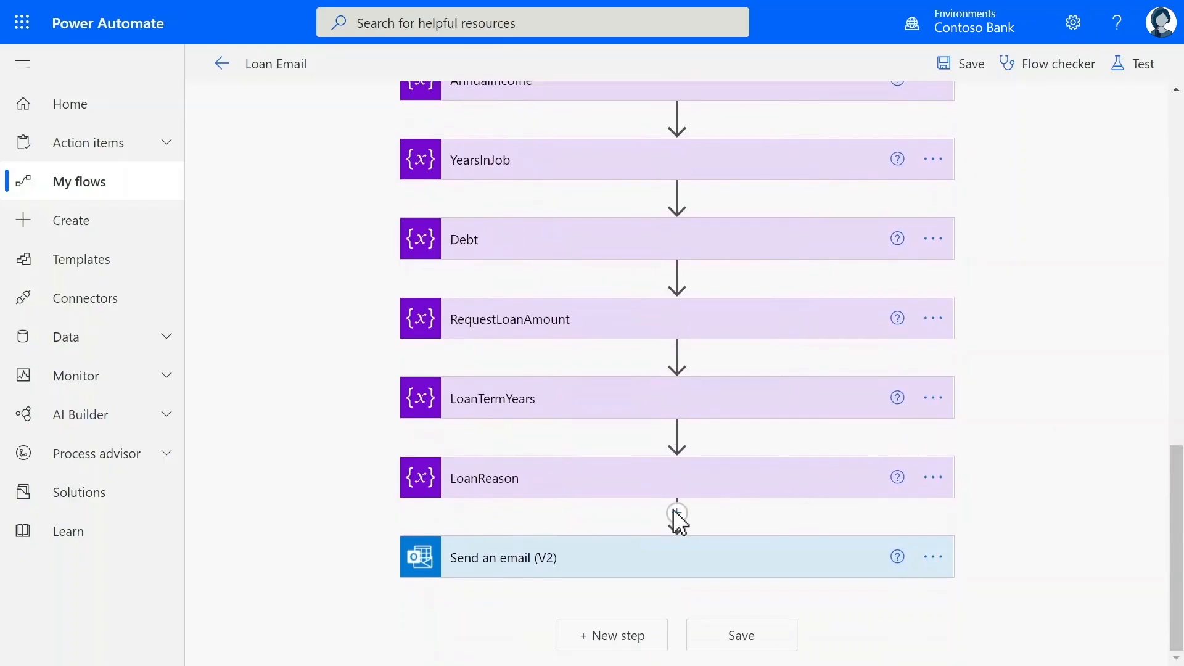
- Insert a SAS Decisioning Run step between LoanReason and Send an email
left_click(676, 515)
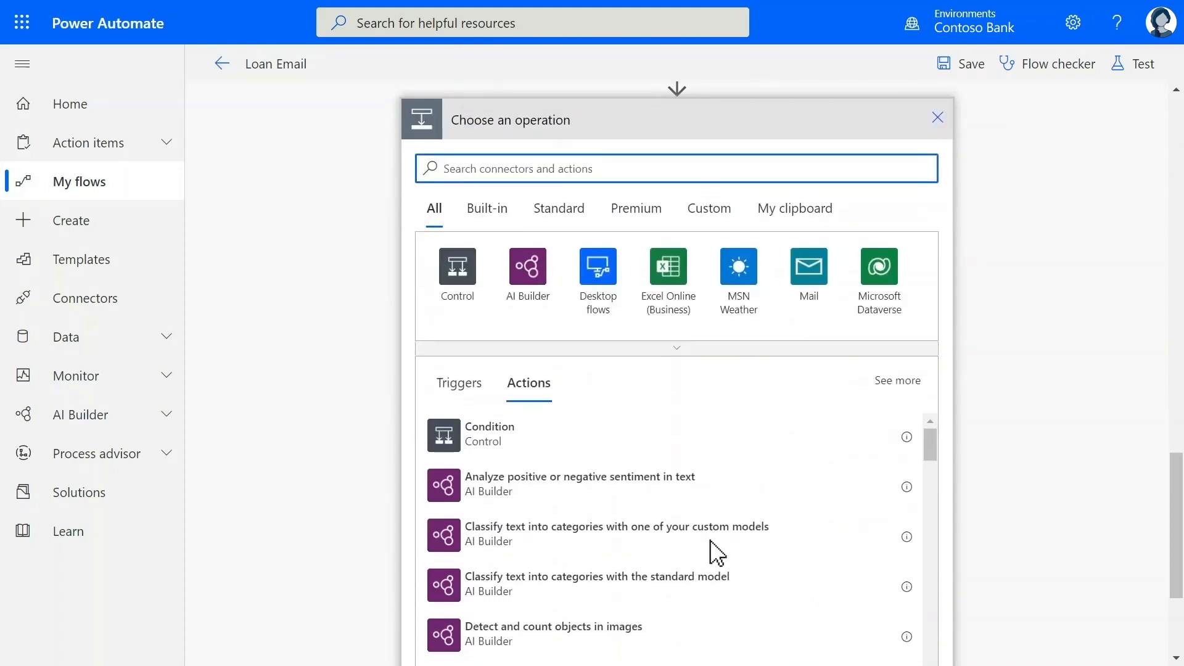
type("SAS")
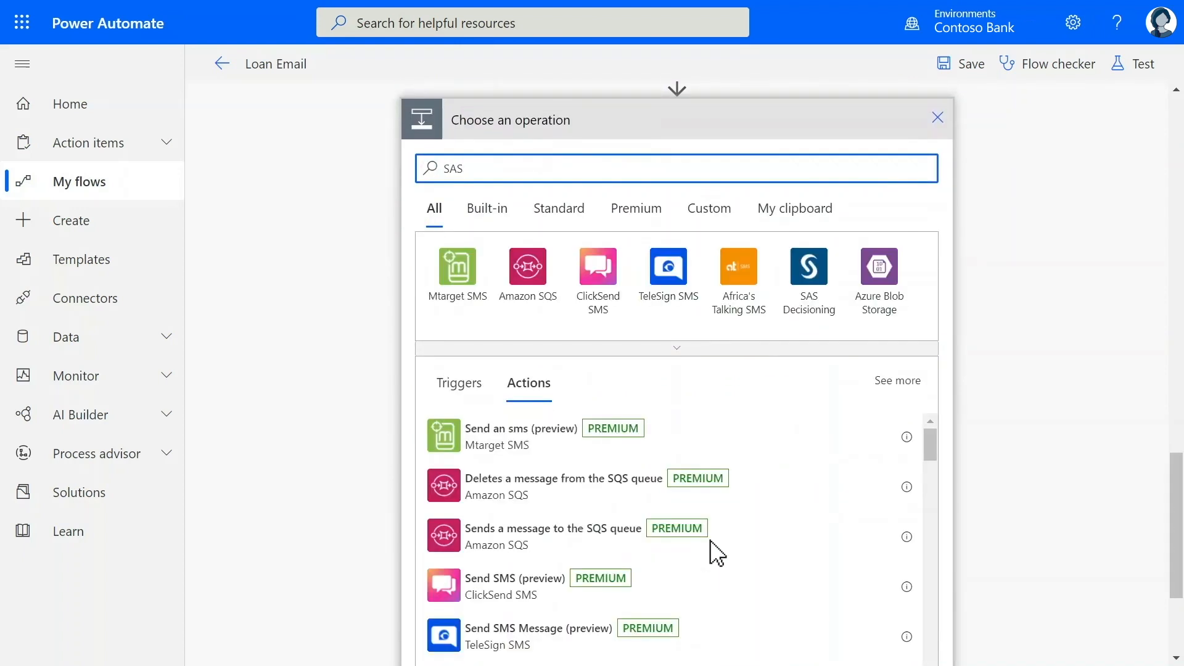
scroll("down", 3)
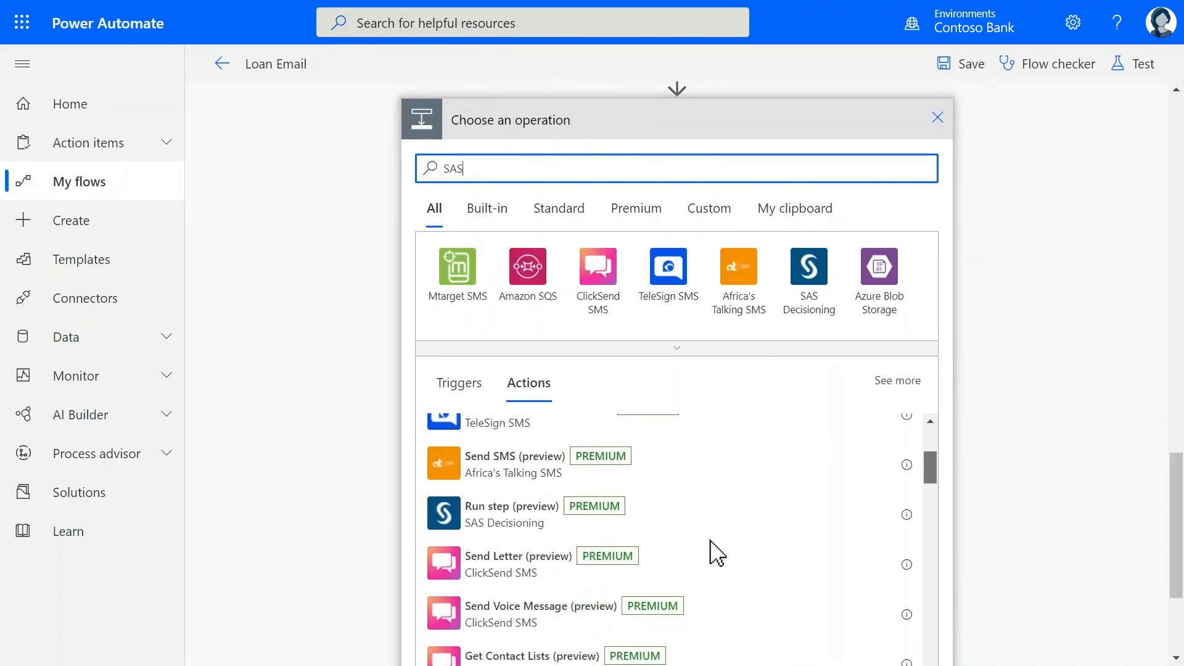
scroll("down", 3)
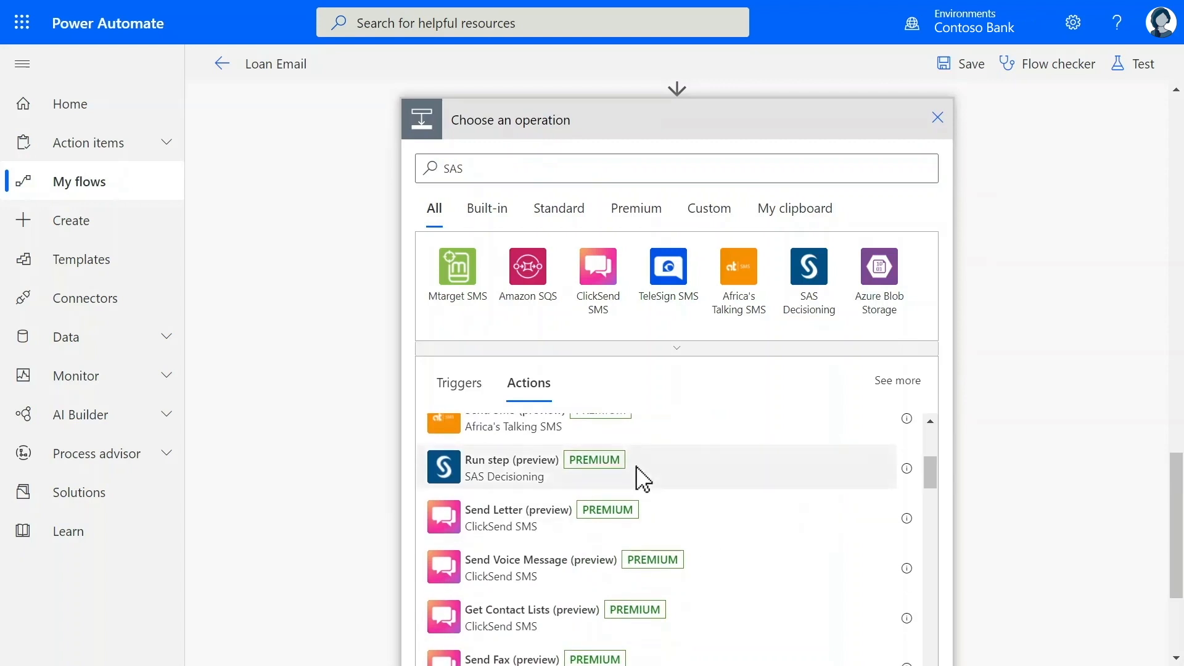
left_click(510, 467)
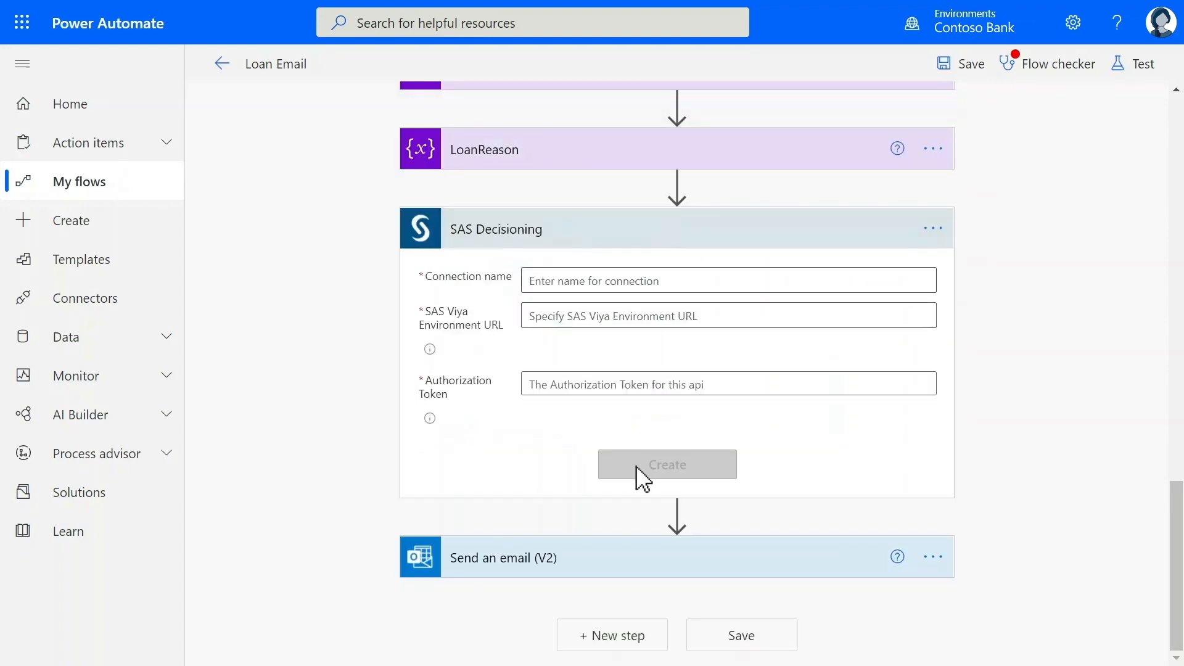
- Create the 'SAS Connect' connection to the SAS Viya environment
type("SAS Connection")
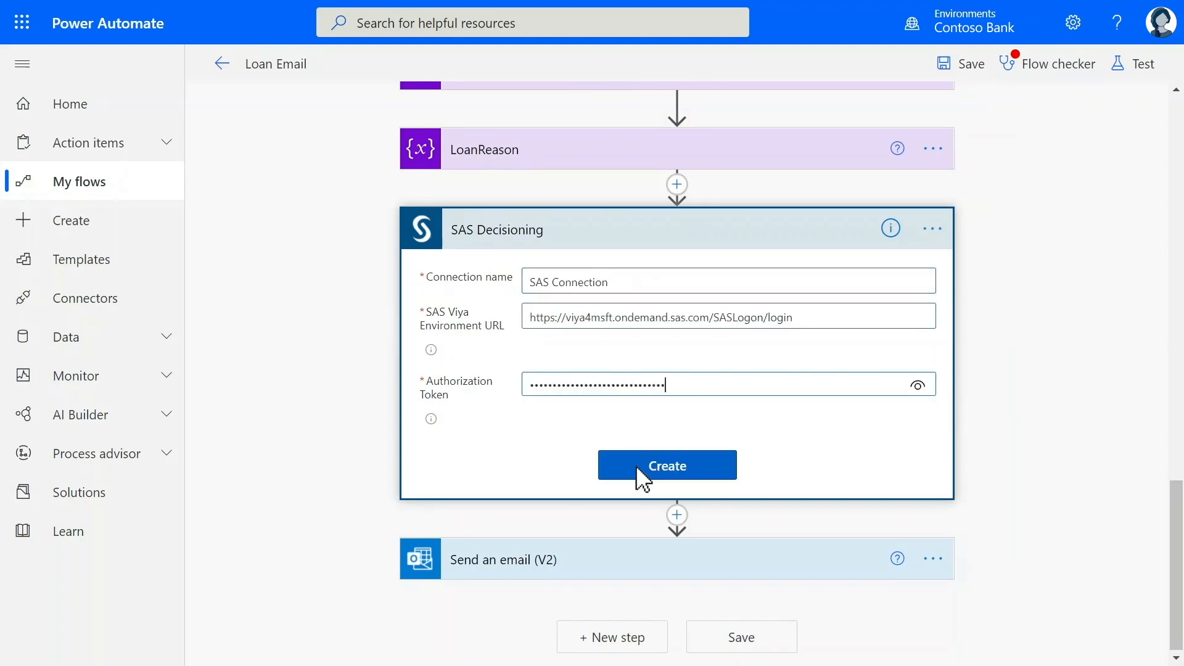
left_click(666, 465)
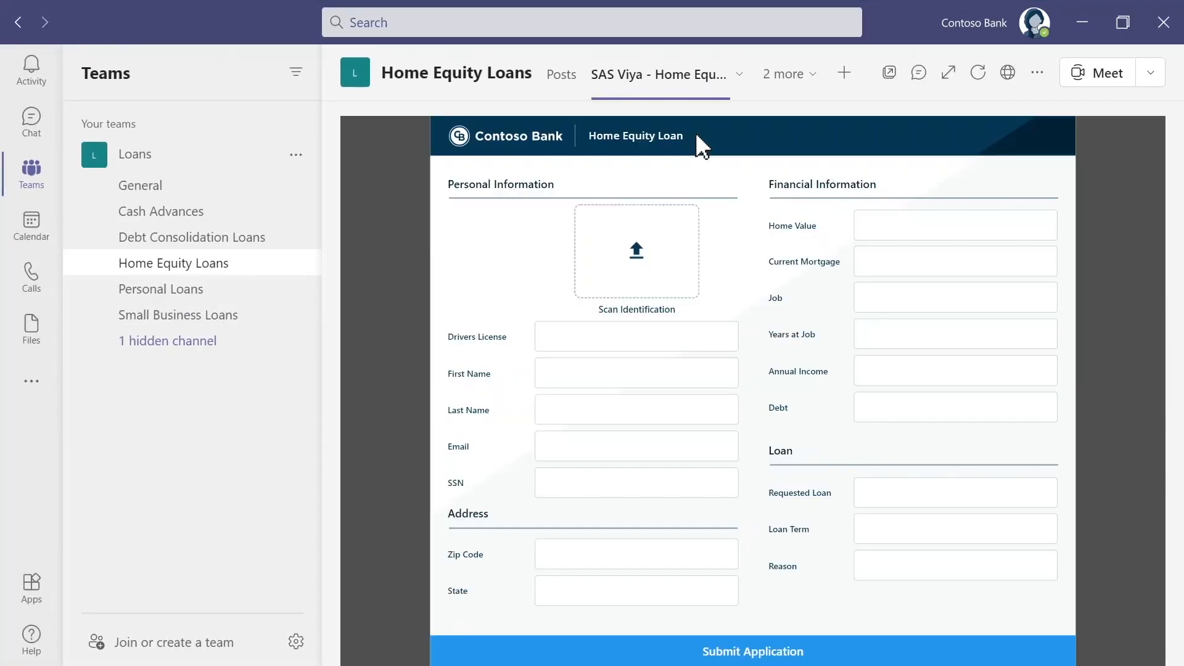
left_click(636, 251)
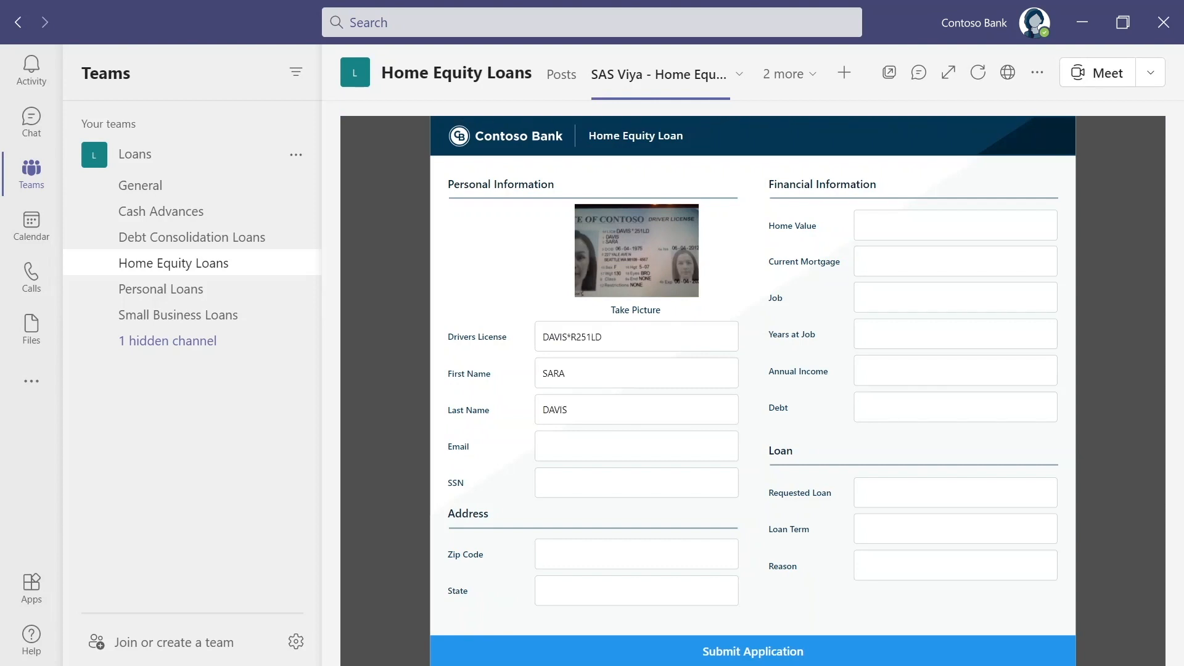
type("sara@contoso.com")
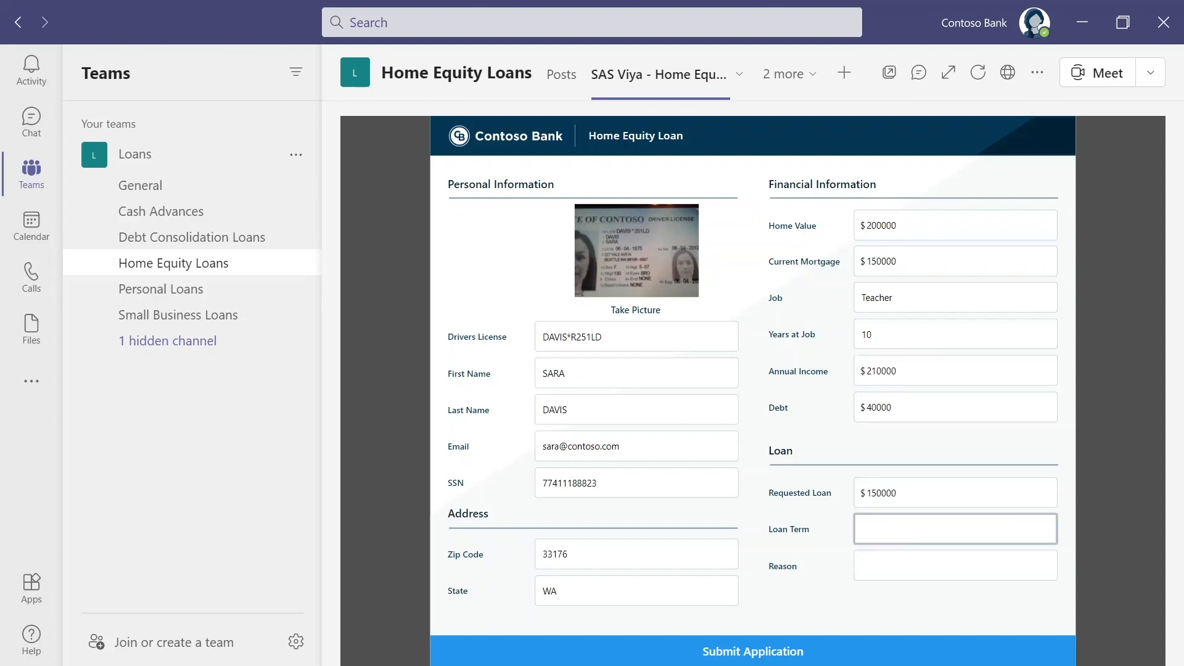
left_click(752, 652)
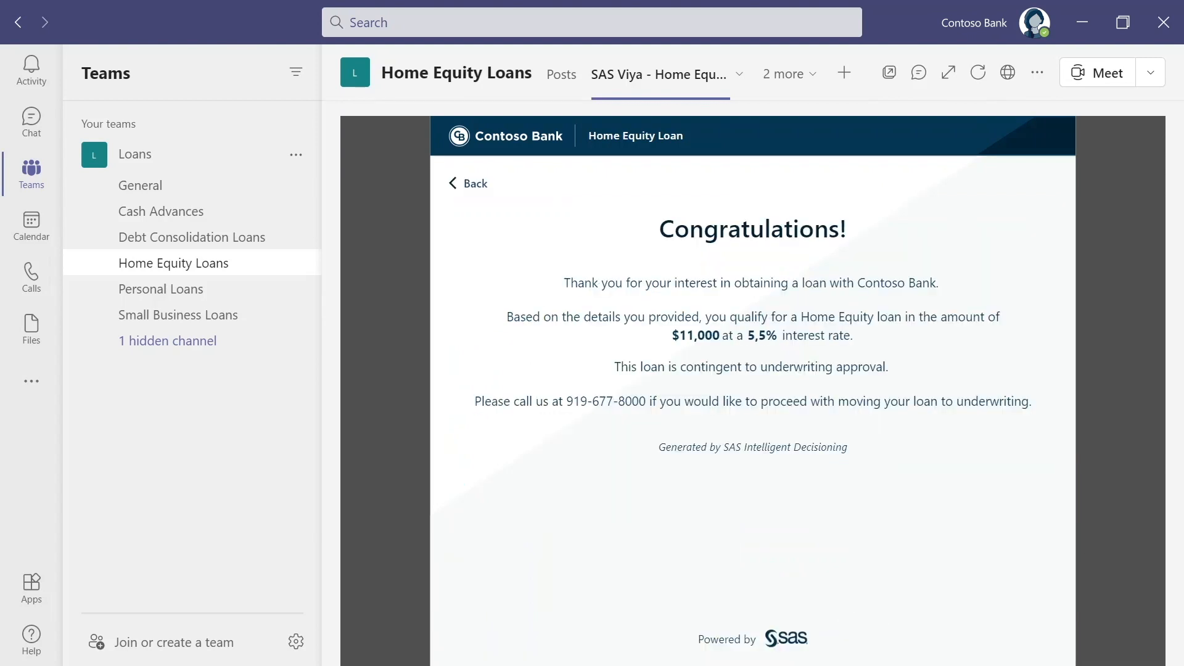